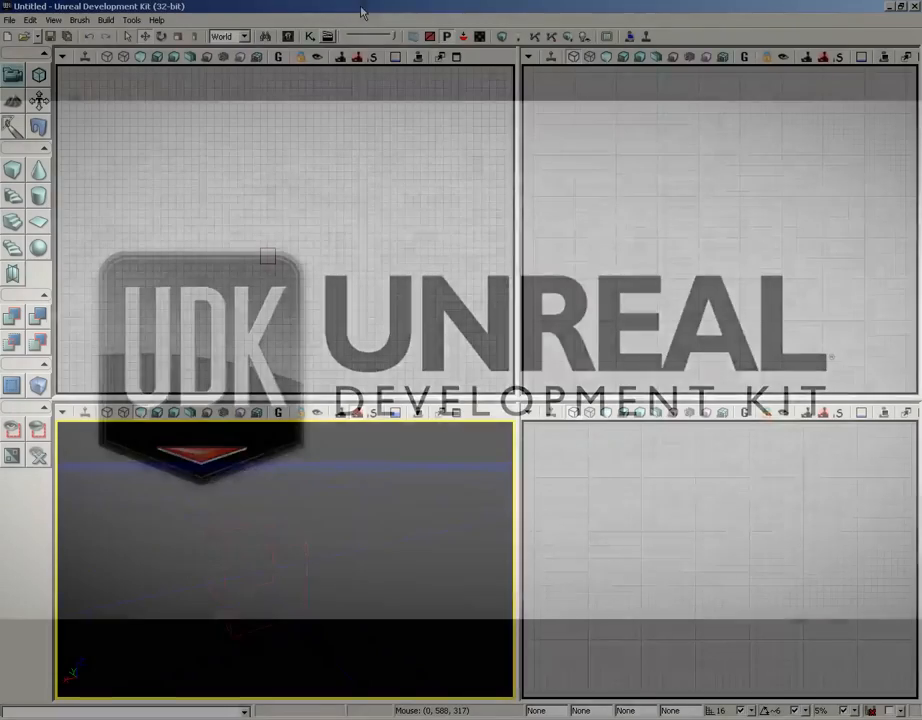
pyautogui.click(156, 20)
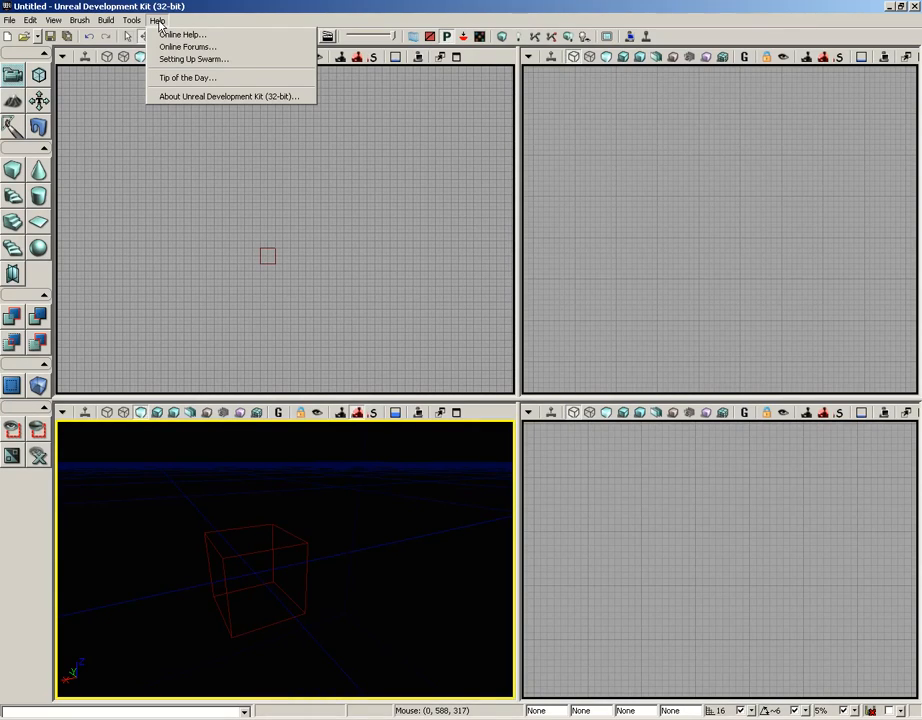
pyautogui.click(184, 34)
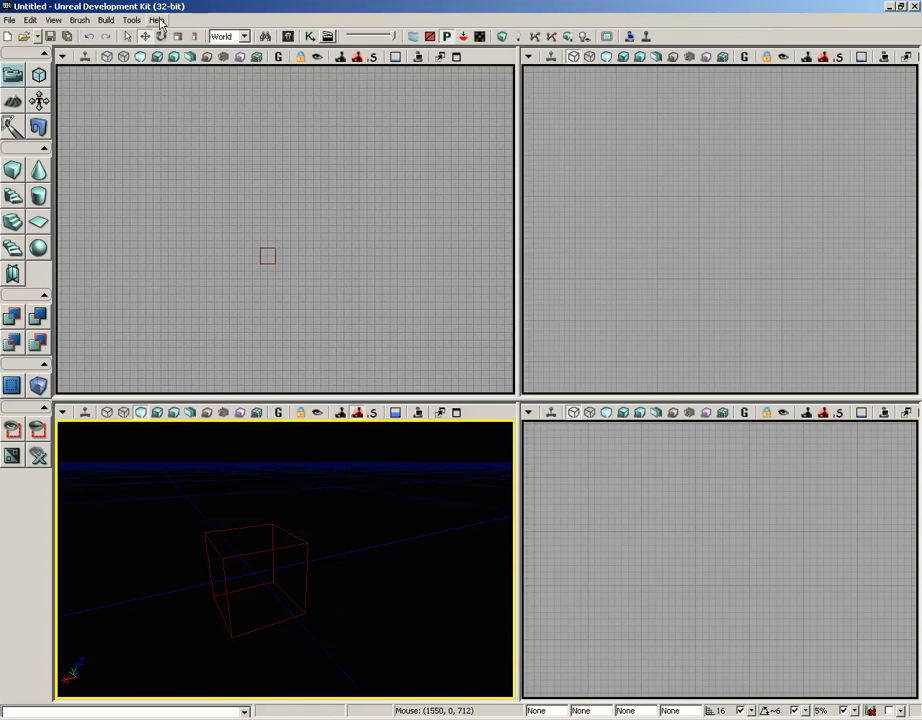
pyautogui.click(156, 20)
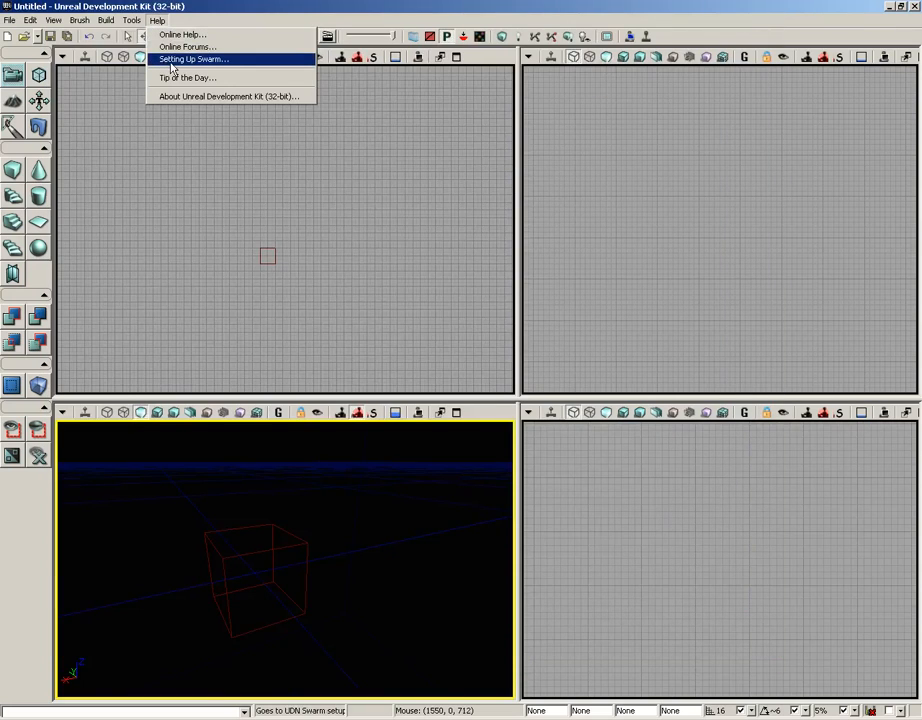
pyautogui.moveTo(220, 72)
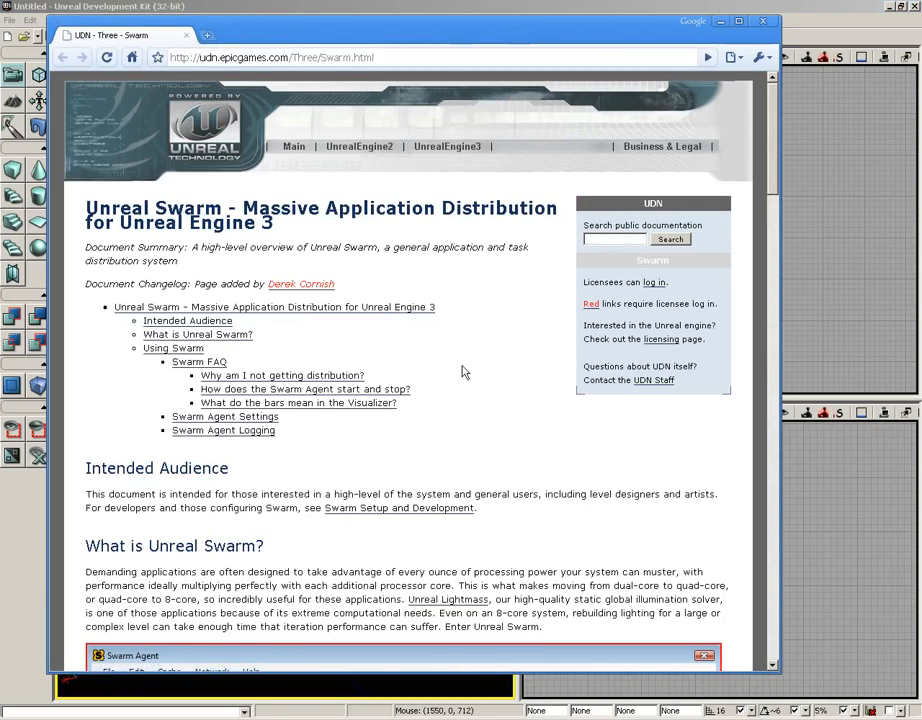
pyautogui.scroll(-3)
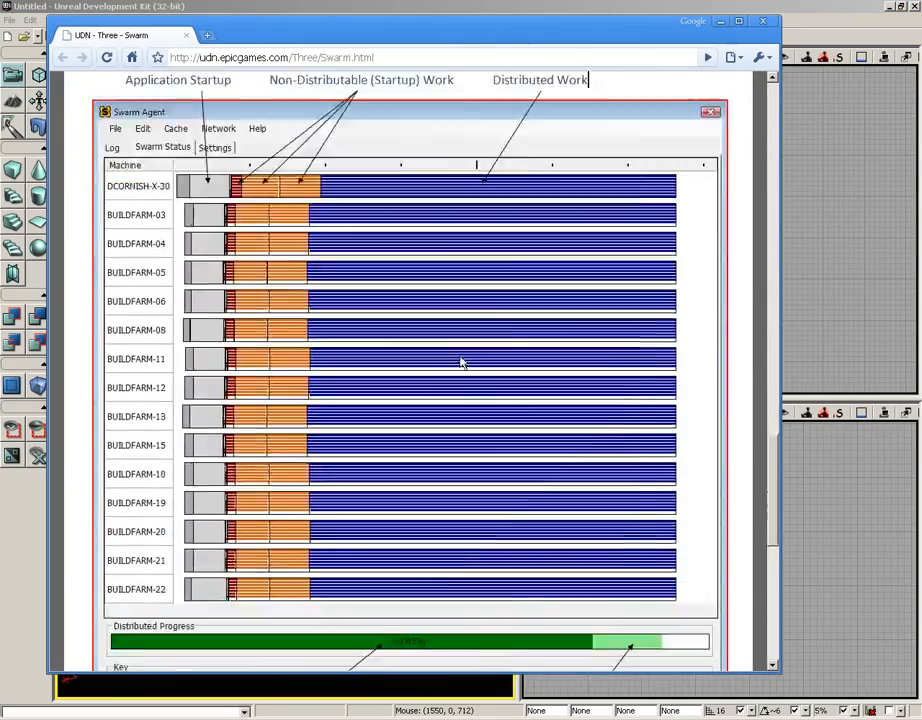
pyautogui.scroll(-3)
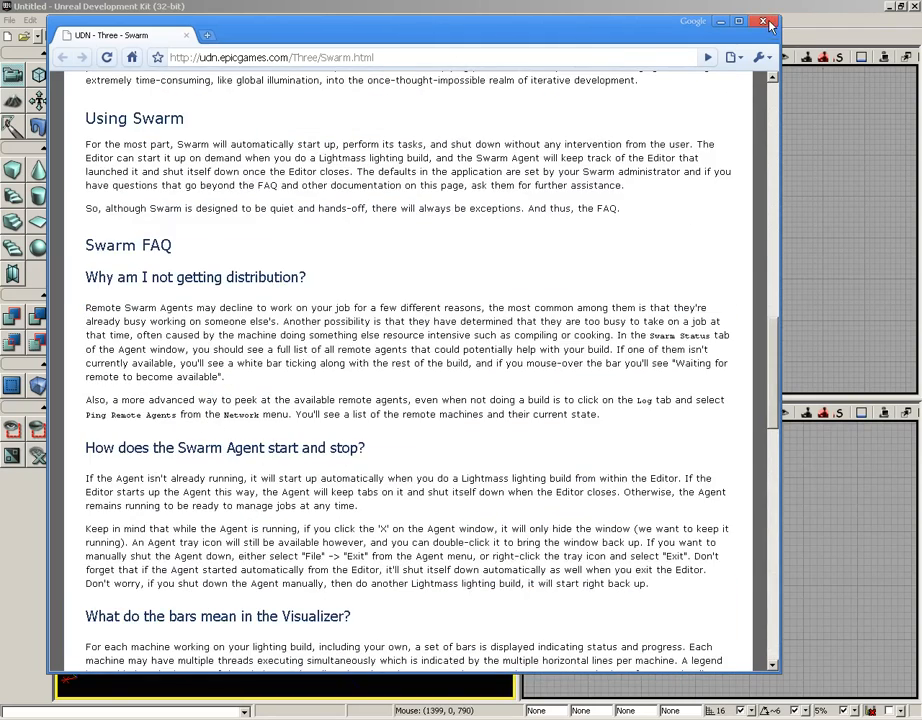
pyautogui.click(764, 22)
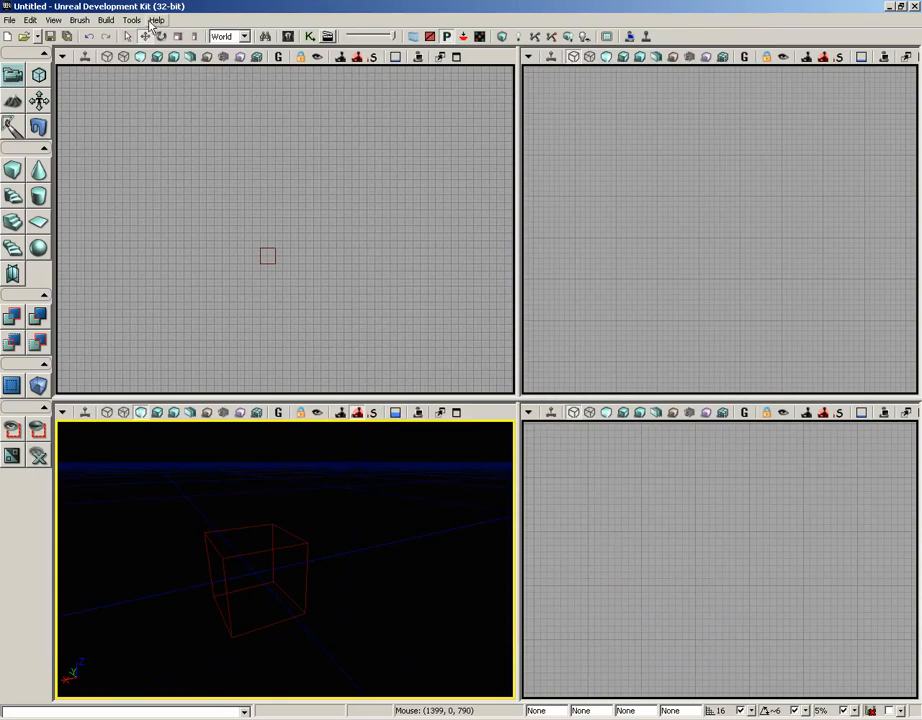
pyautogui.click(156, 20)
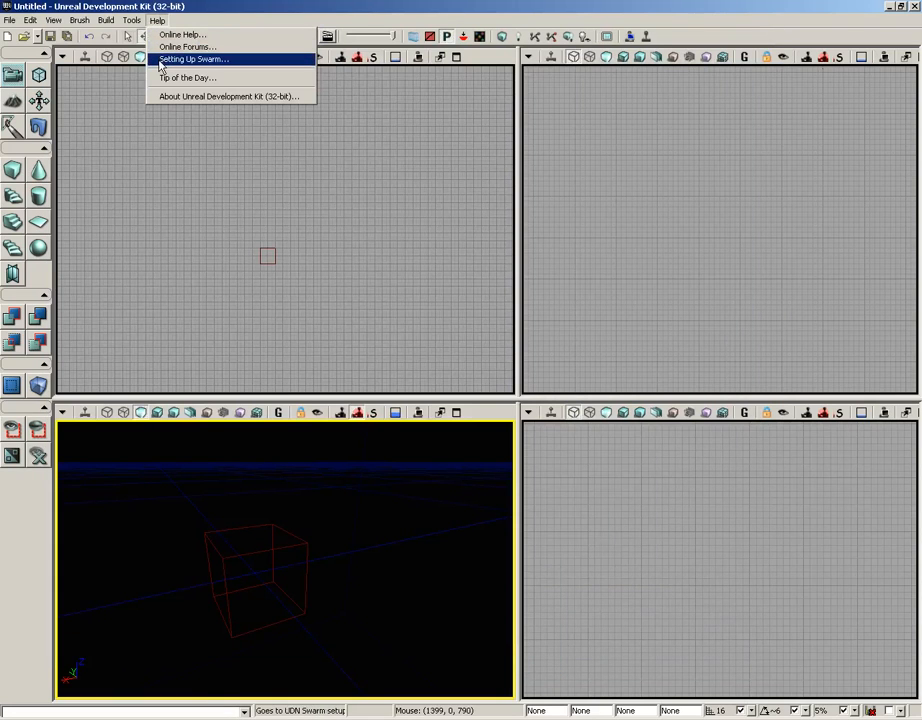
pyautogui.moveTo(186, 78)
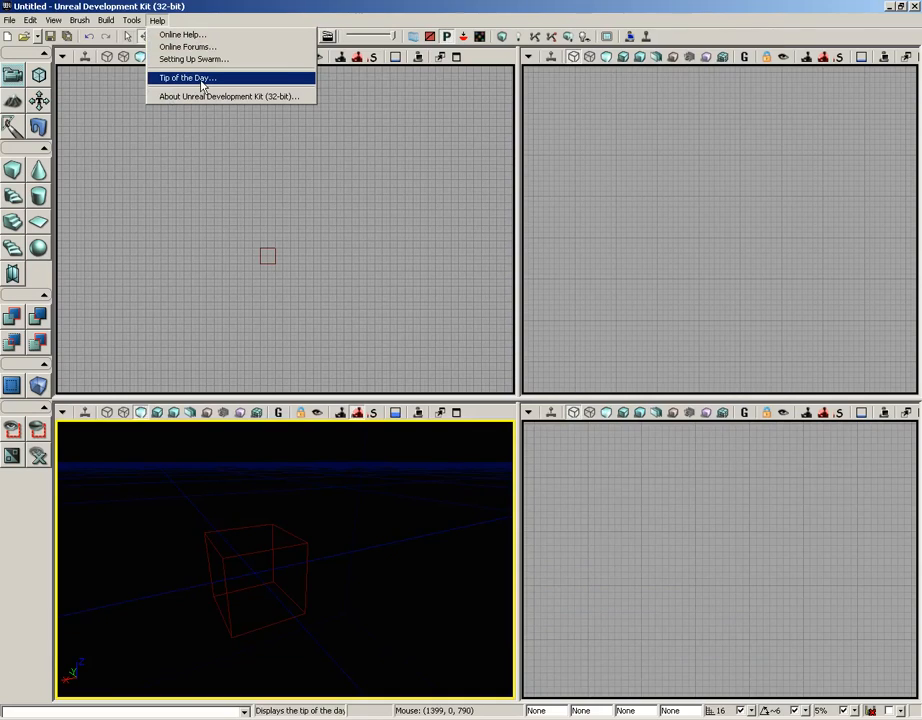
pyautogui.click(184, 76)
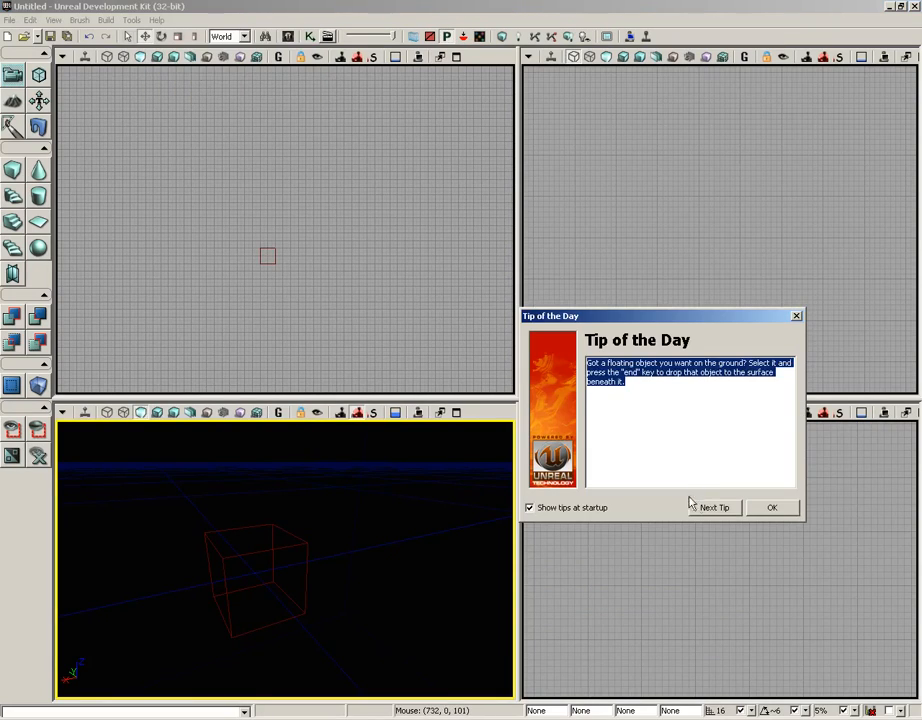
pyautogui.click(714, 508)
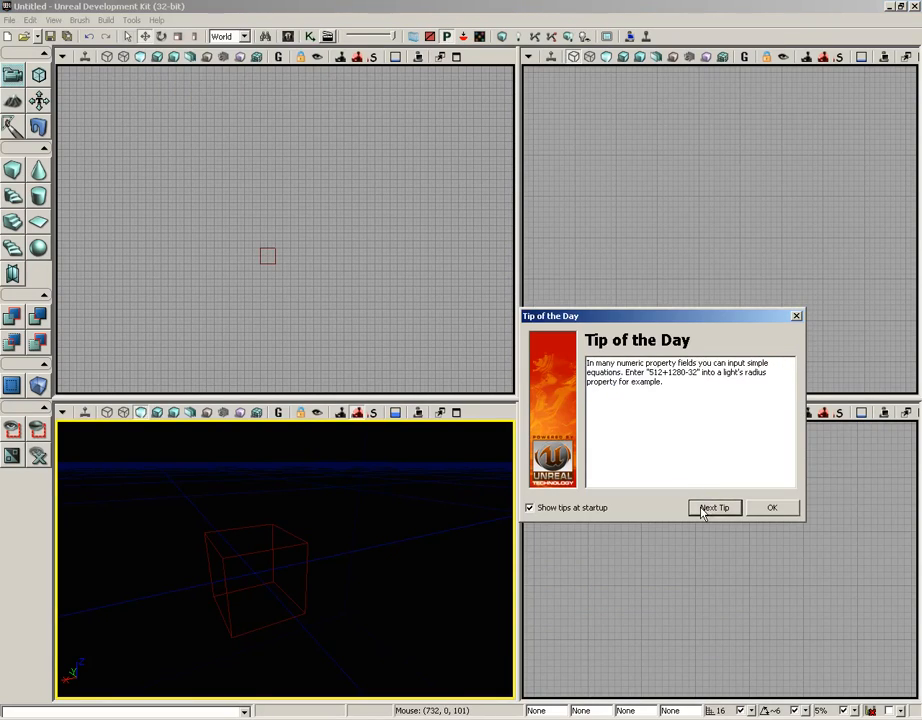
pyautogui.click(714, 508)
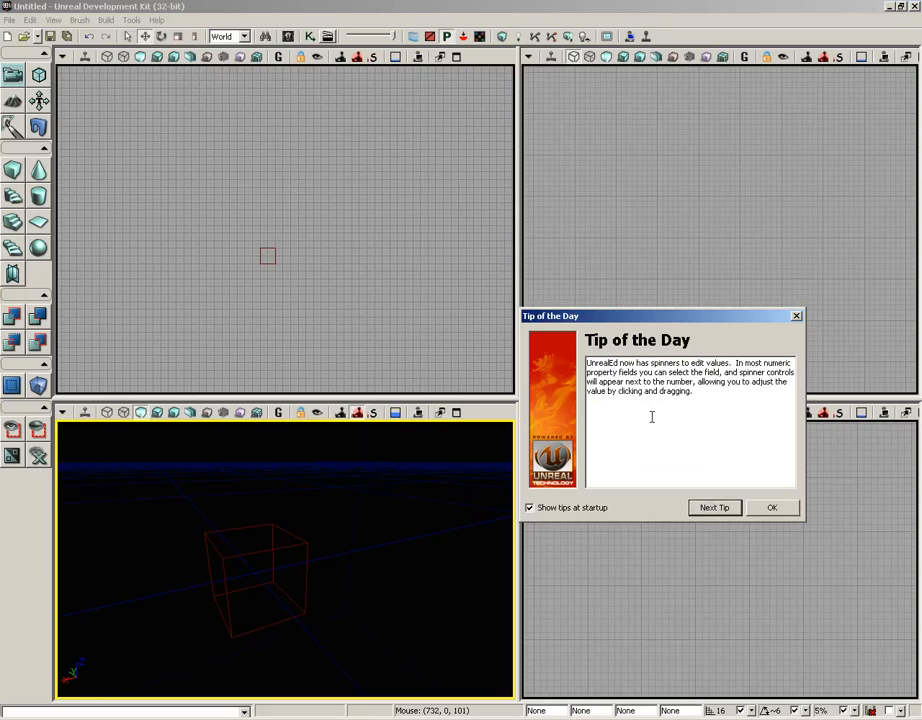
pyautogui.moveTo(588, 362); pyautogui.dragTo(692, 390)
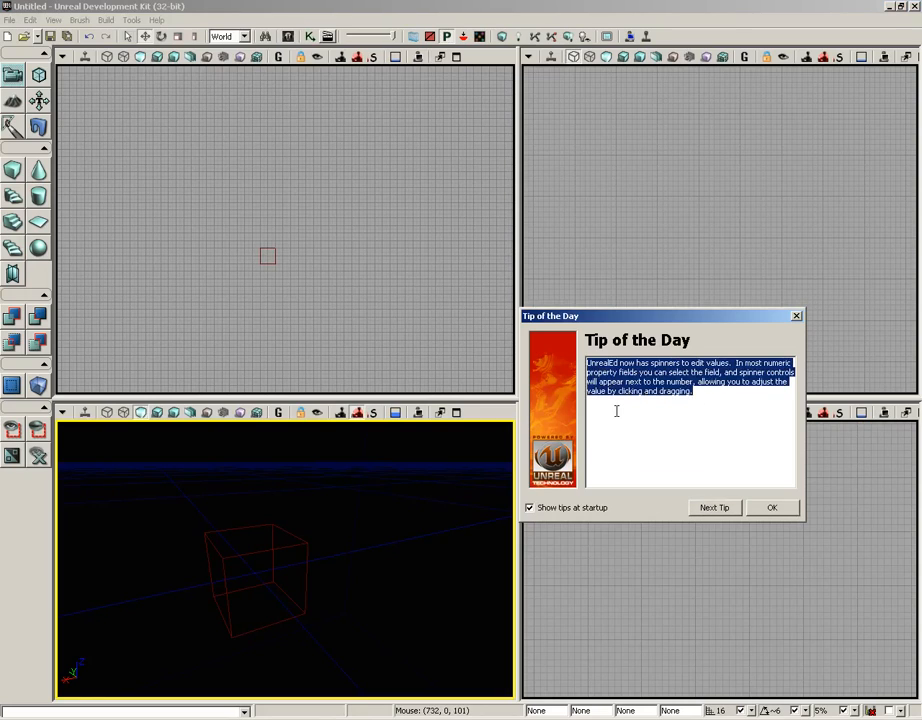
pyautogui.moveTo(792, 304)
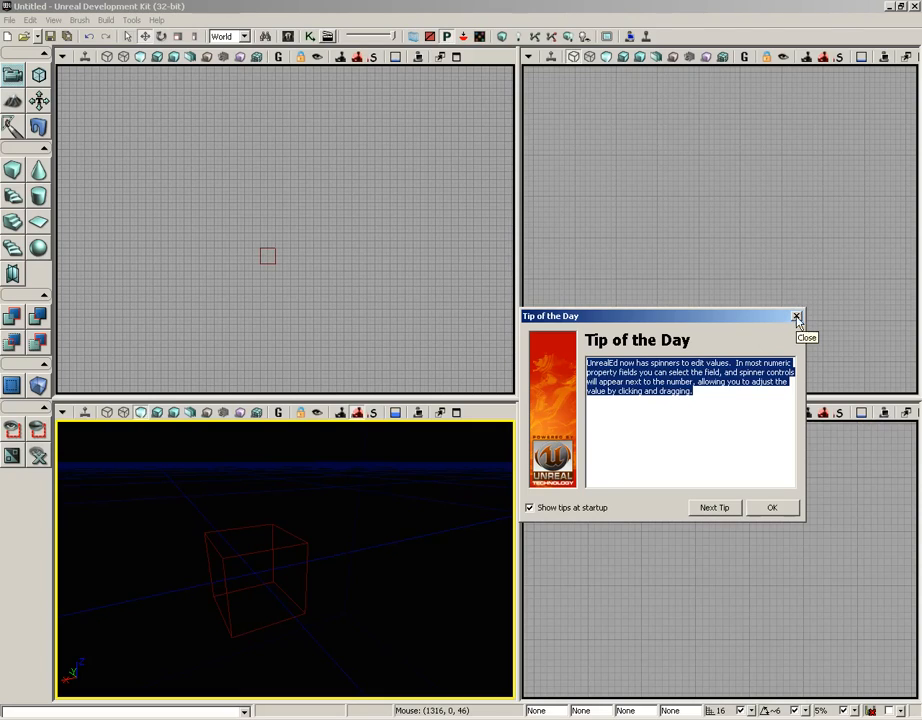
pyautogui.moveTo(704, 508)
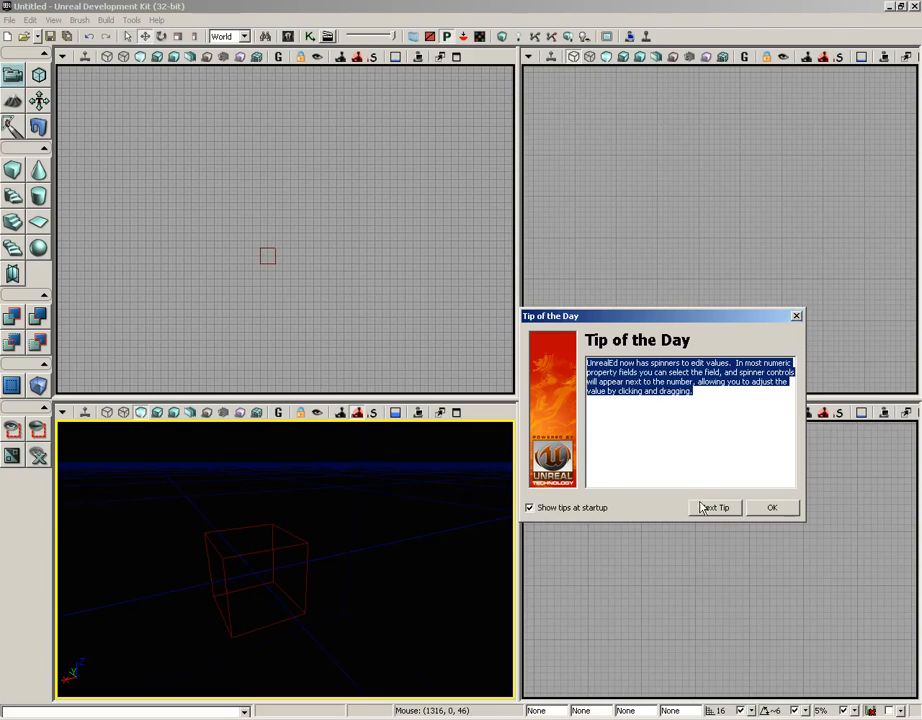
pyautogui.click(772, 508)
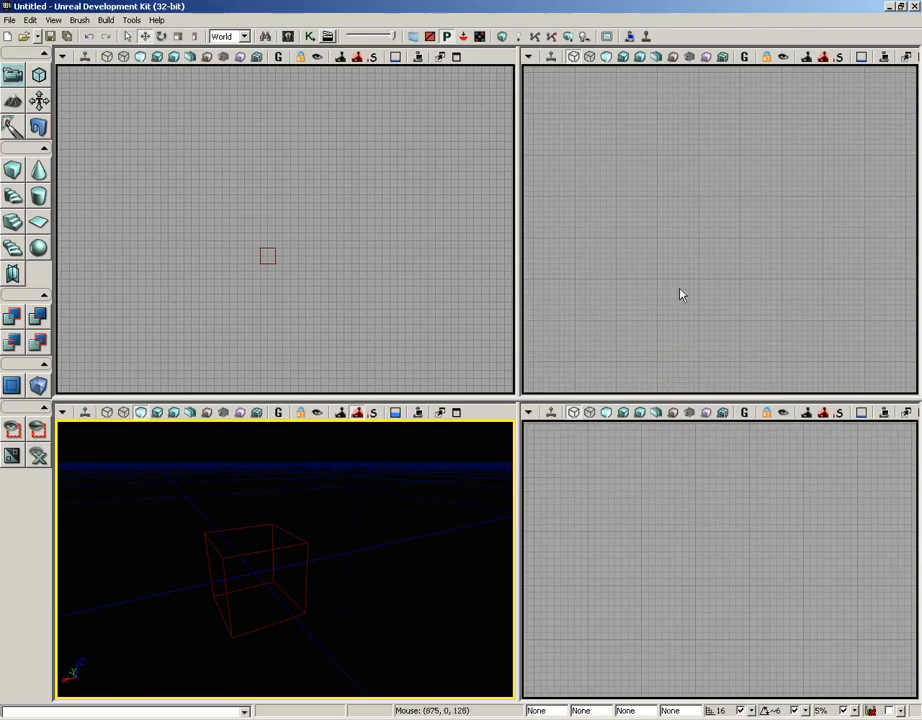
pyautogui.click(156, 20)
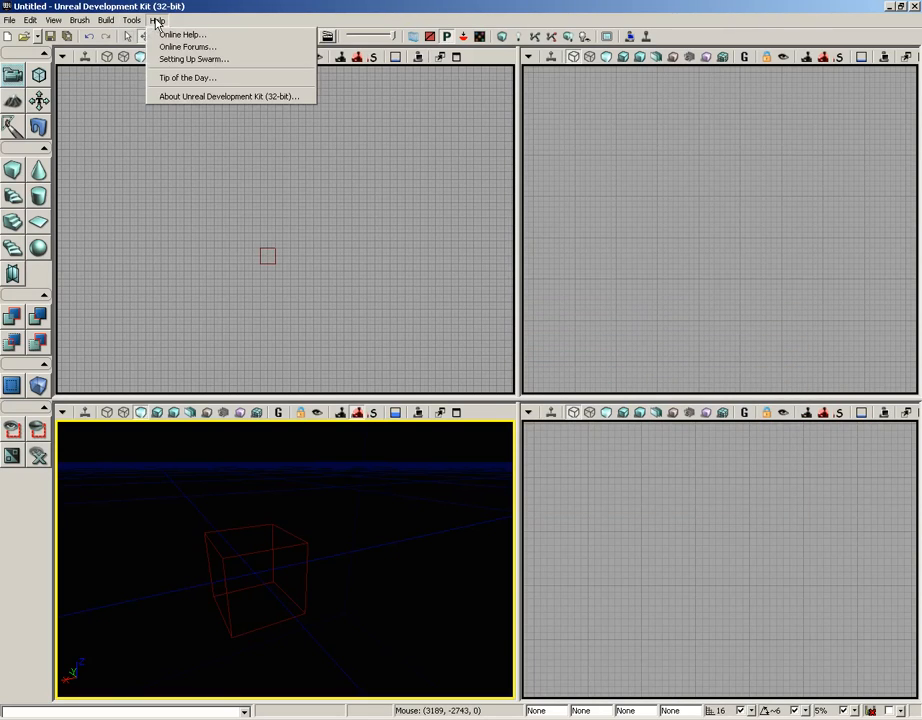
pyautogui.click(228, 96)
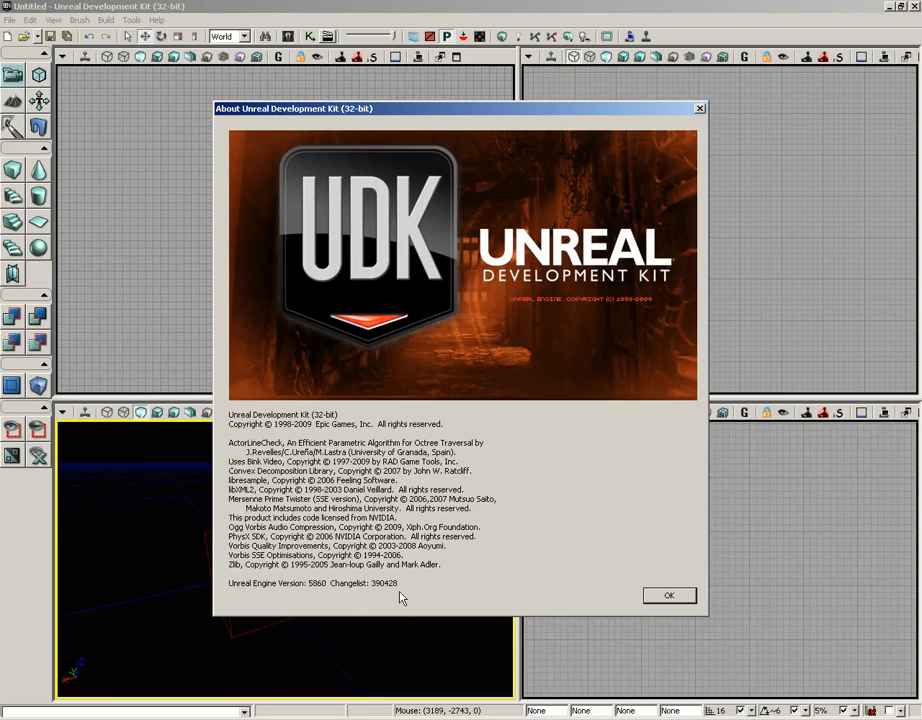
pyautogui.click(668, 596)
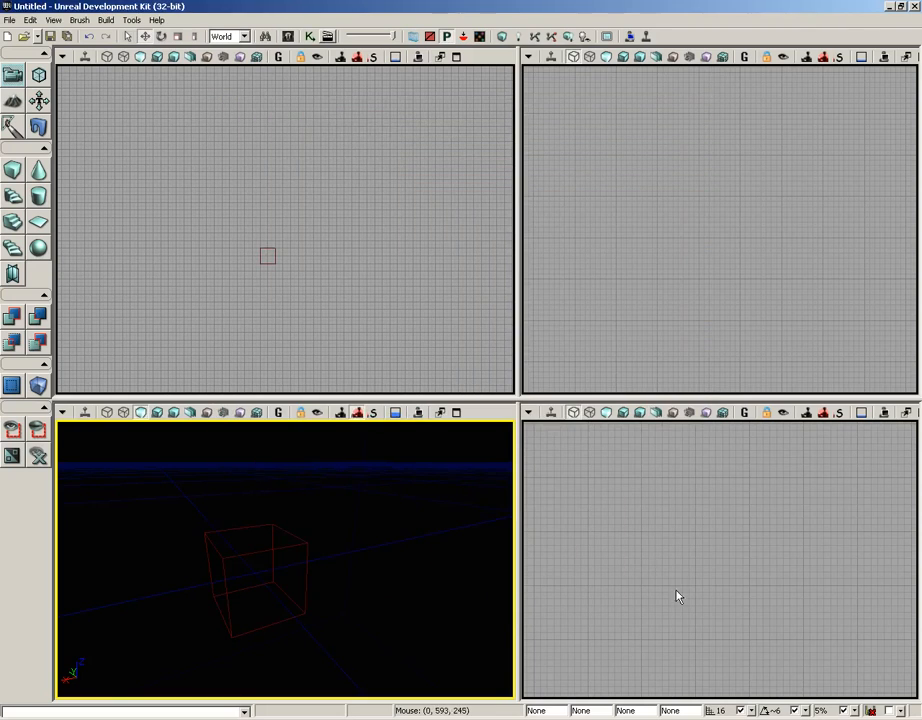